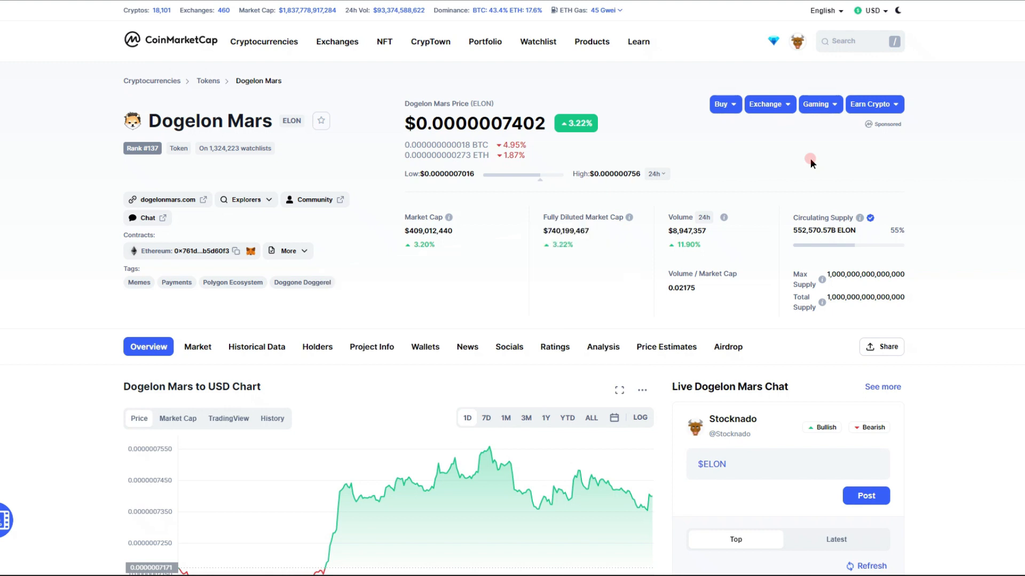
mouse_move(566, 384)
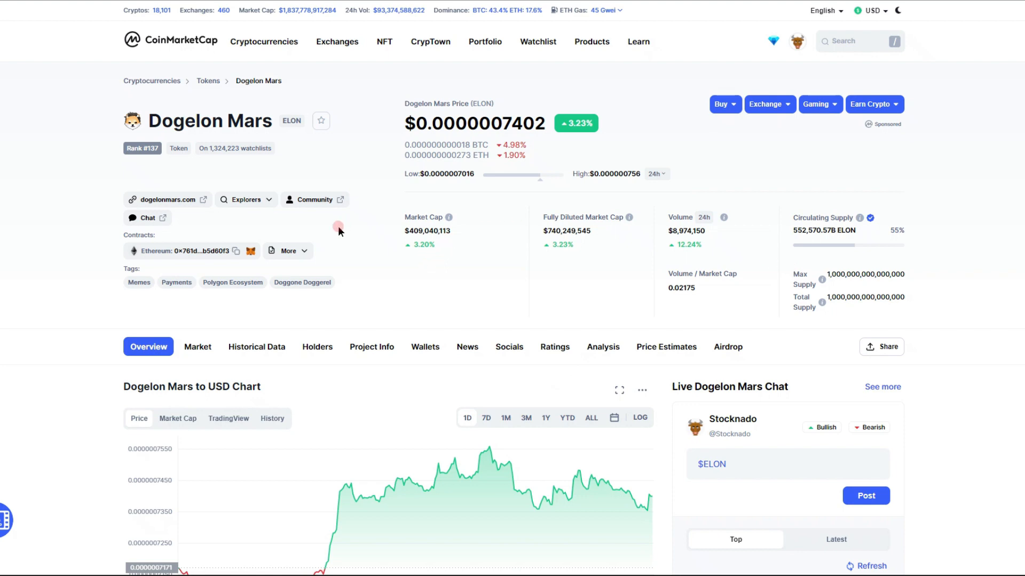
- View the Dogelon Mars holders breakdown statistics
scroll(down, 3)
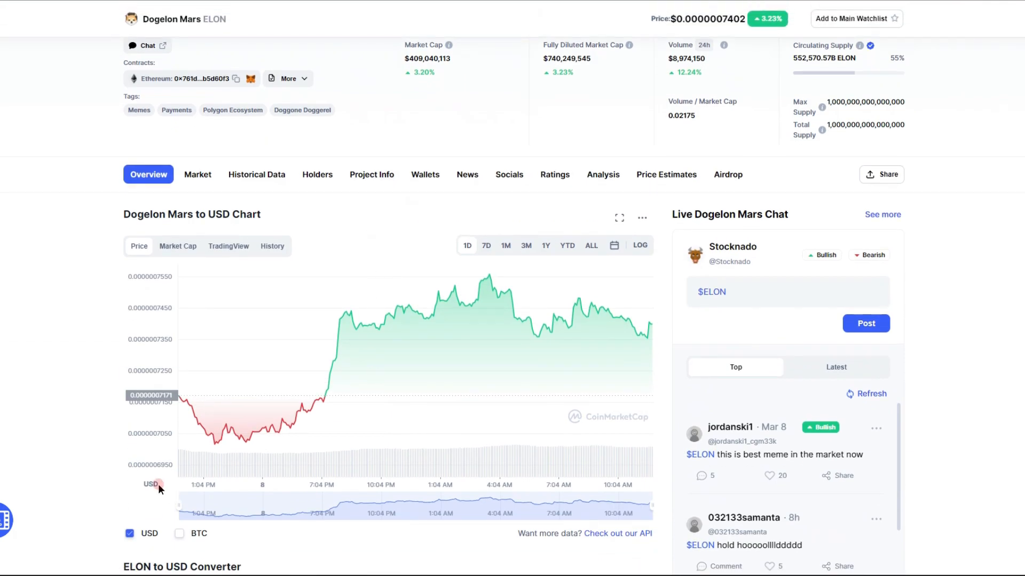
mouse_move(320, 364)
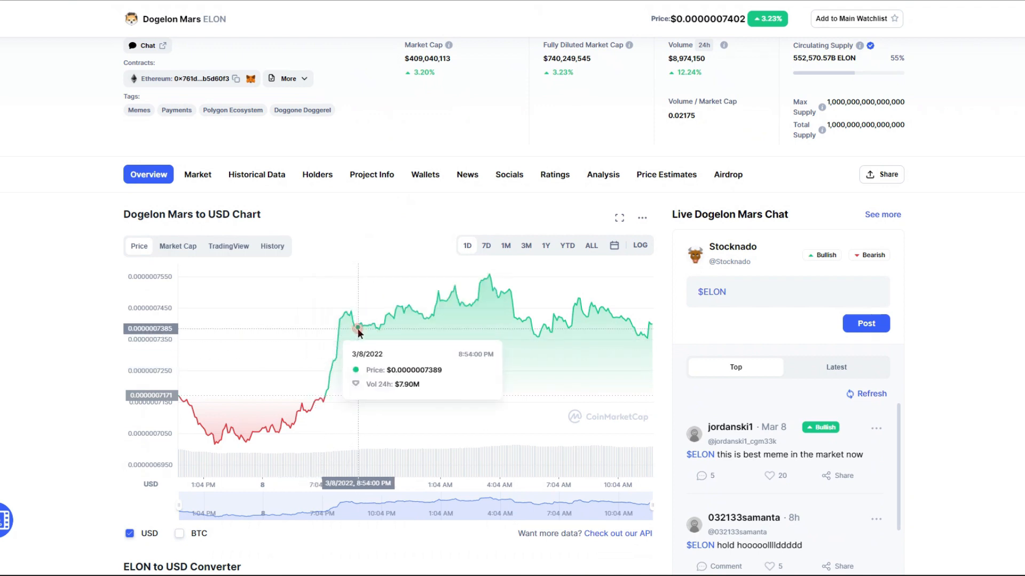
mouse_move(464, 341)
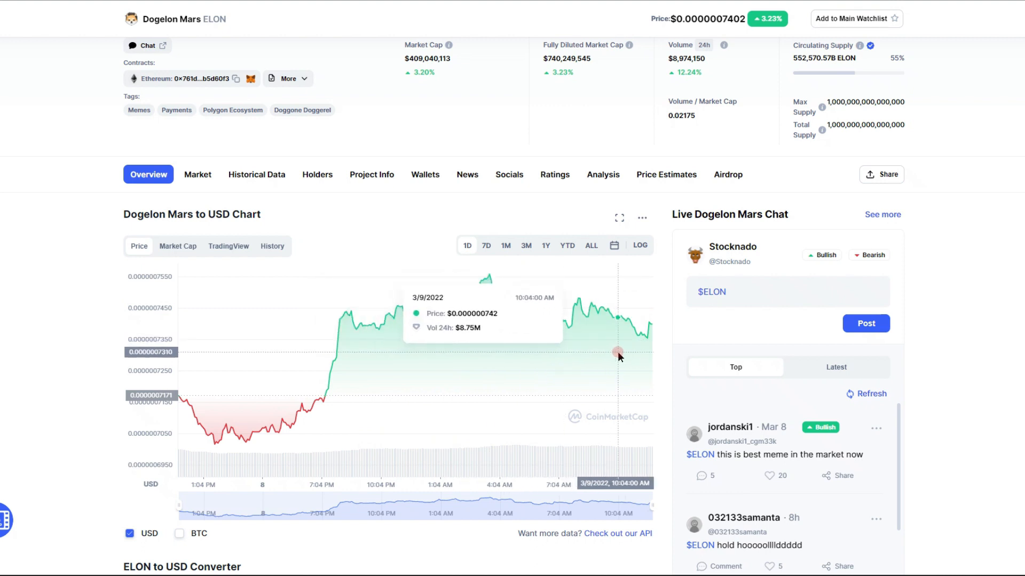
mouse_move(630, 348)
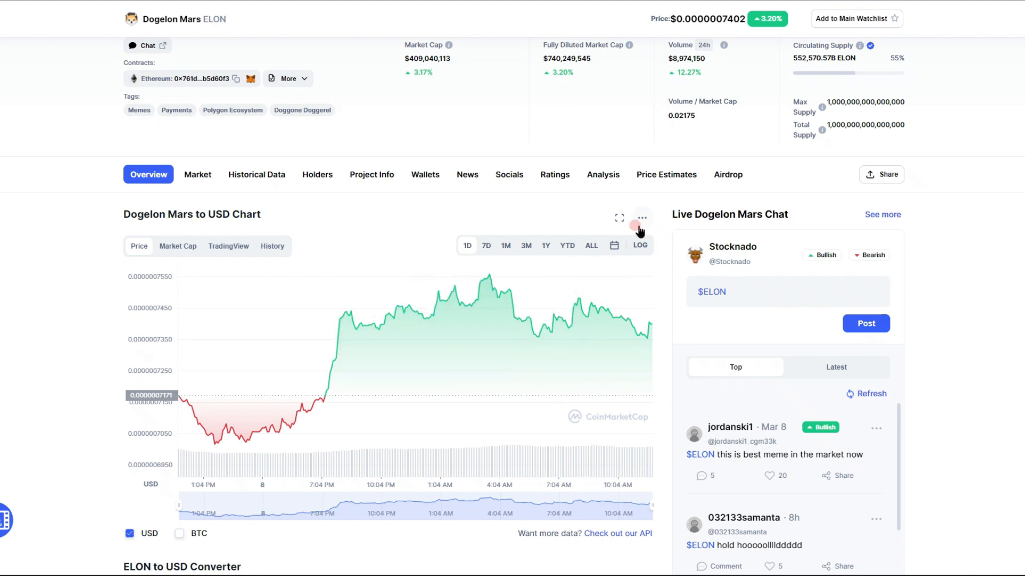
click(317, 174)
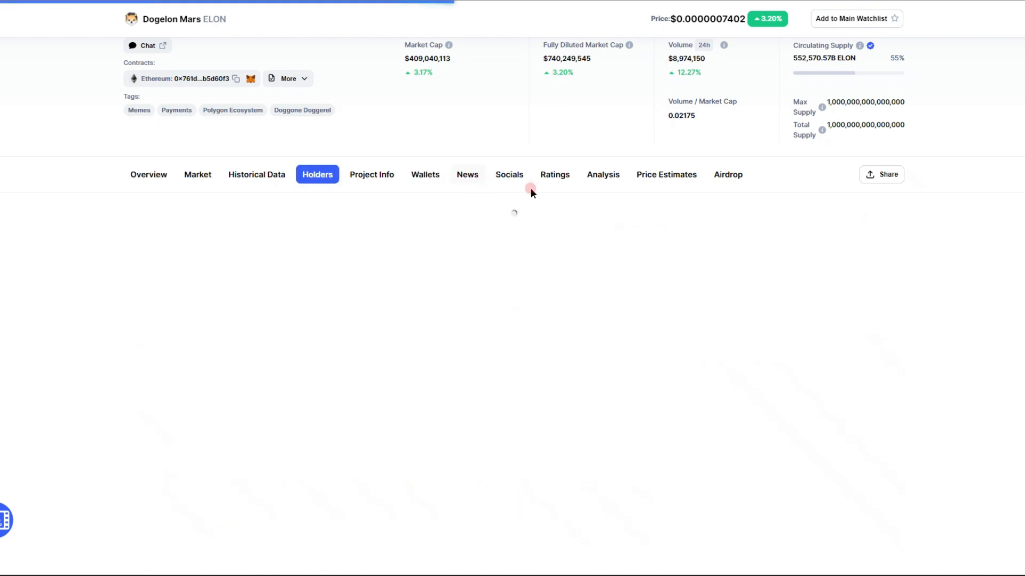
click(317, 174)
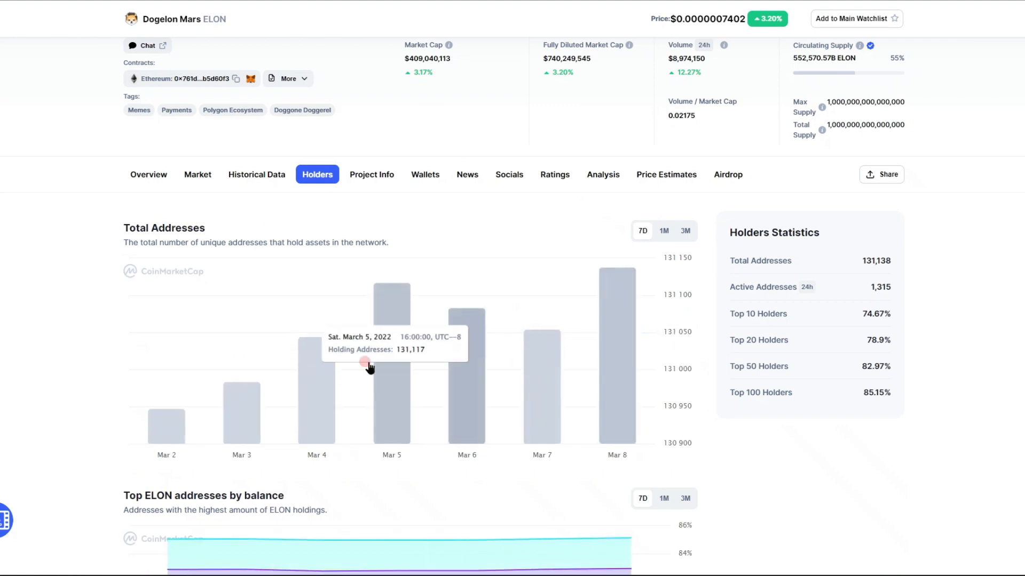
mouse_move(625, 335)
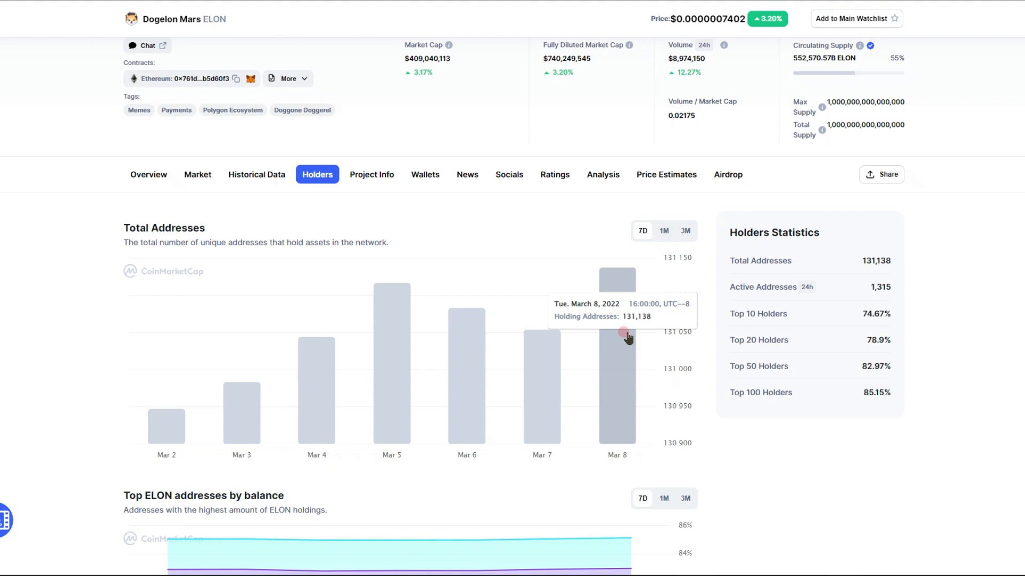
mouse_move(600, 190)
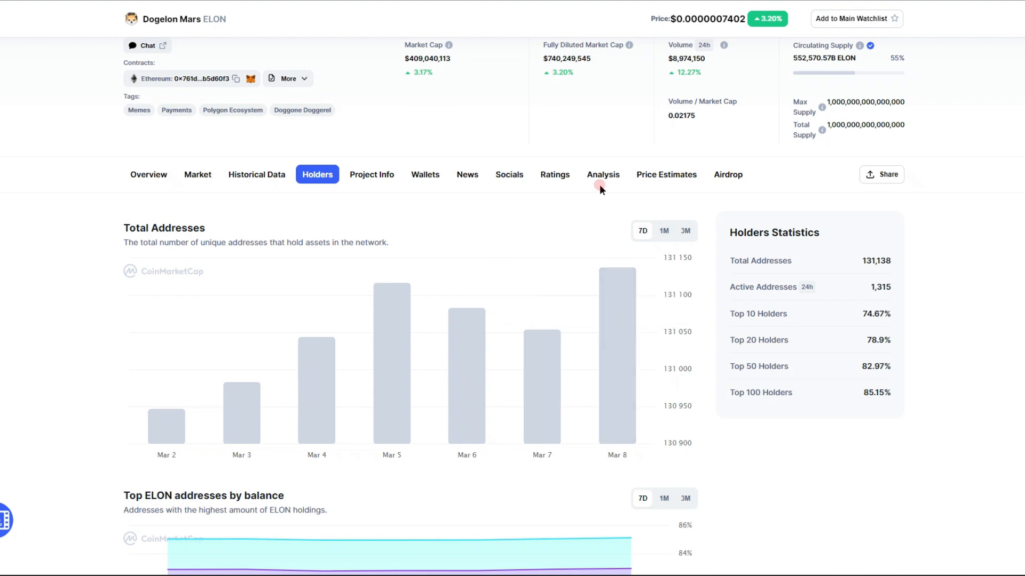
- Bring up the Analysis section with Token Summary on-chain metrics
click(602, 174)
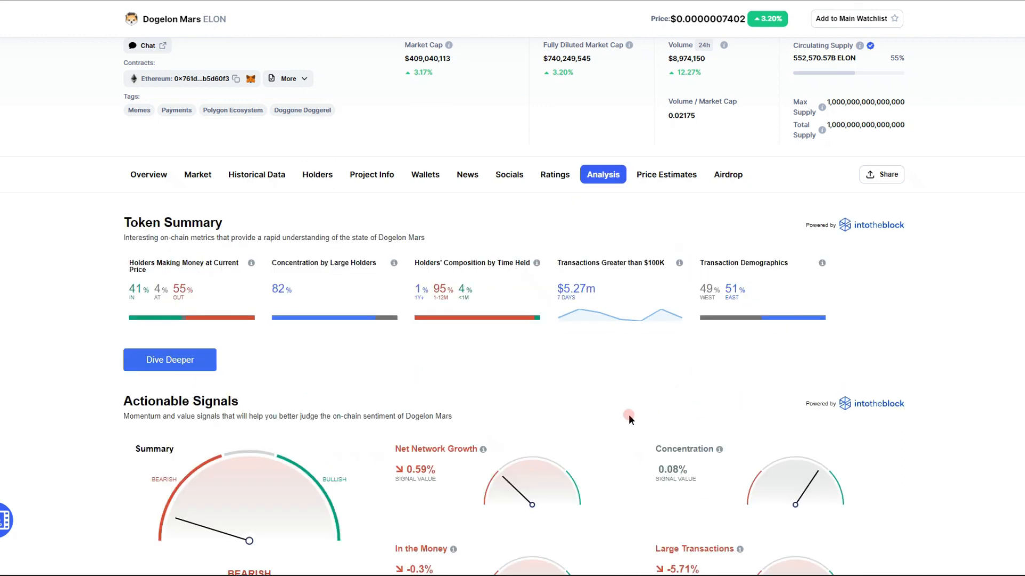
scroll(up, 3)
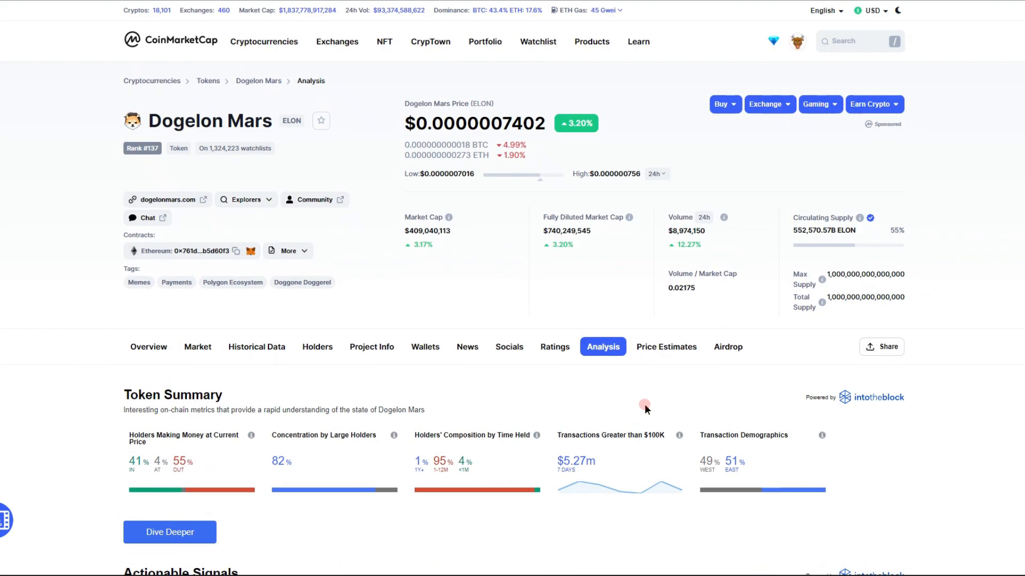
scroll(down, 3)
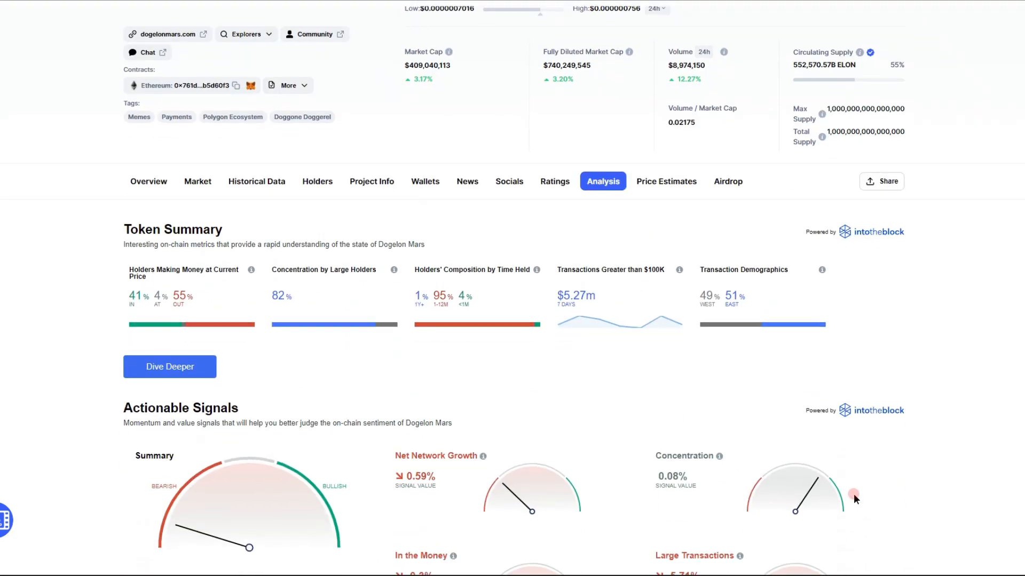
scroll(down, 3)
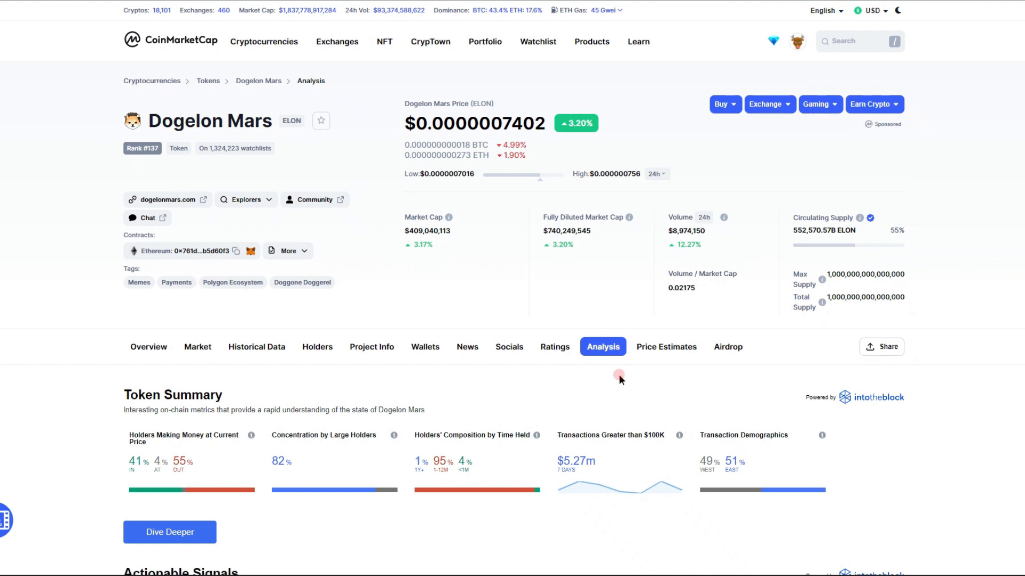
- View the Dogelon Mars community price estimate cards for the coming months
click(666, 345)
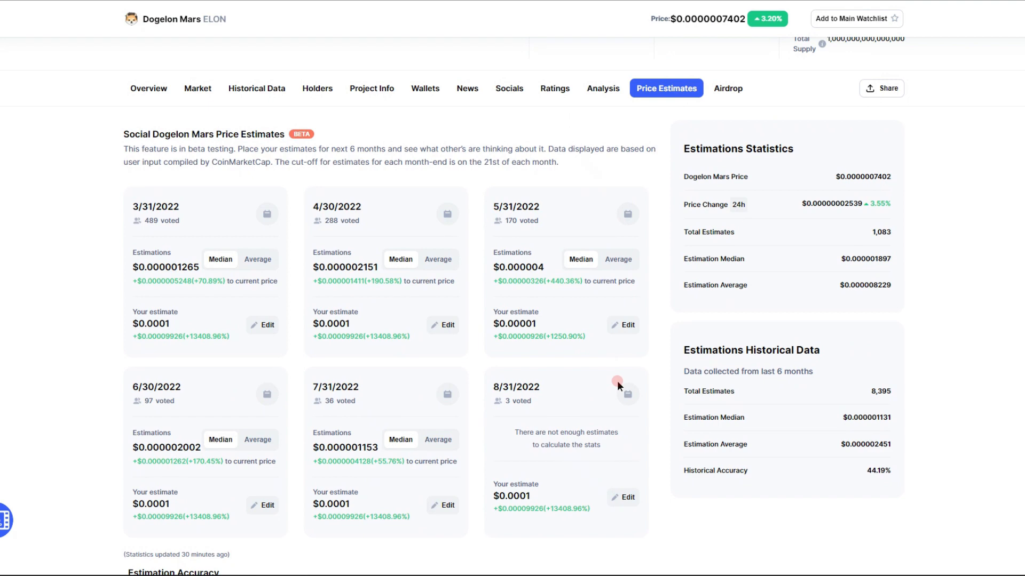
scroll(down, 3)
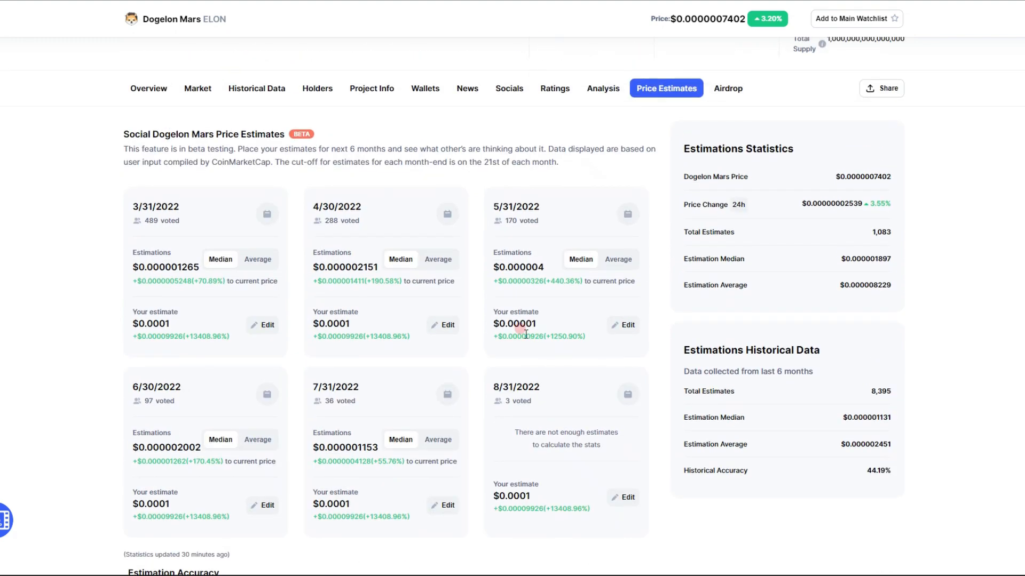
scroll(up, 3)
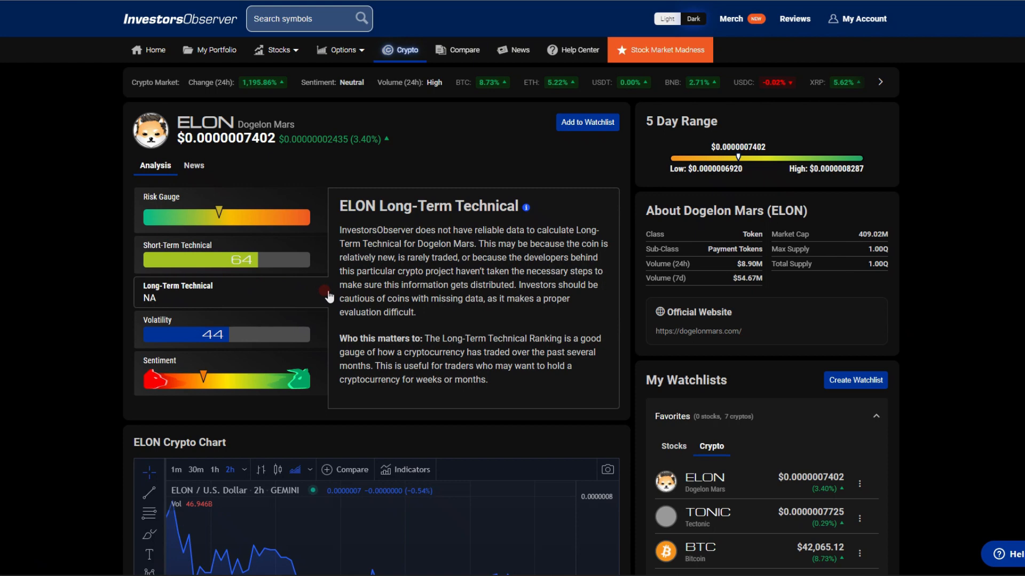
mouse_move(254, 199)
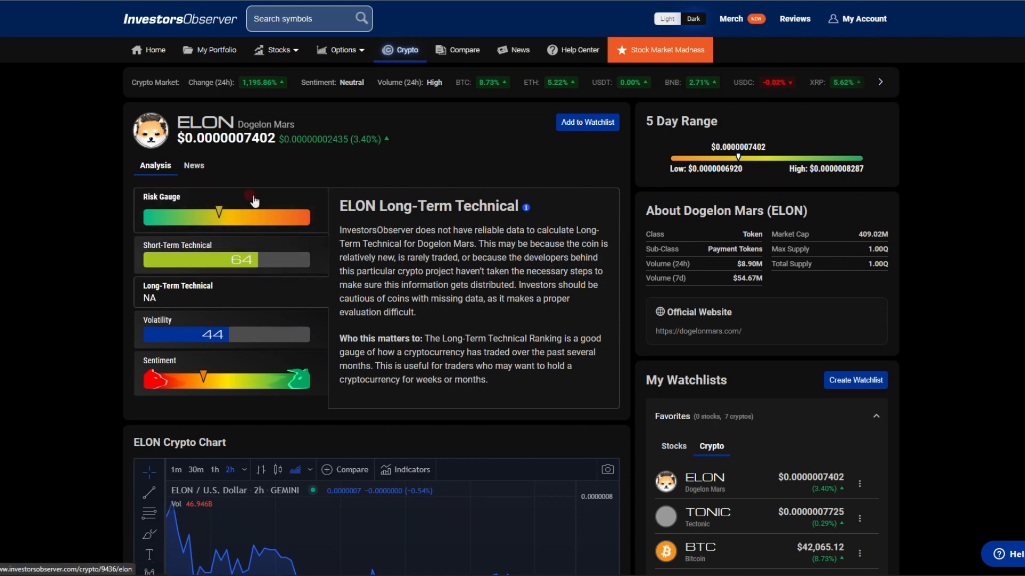
mouse_move(506, 362)
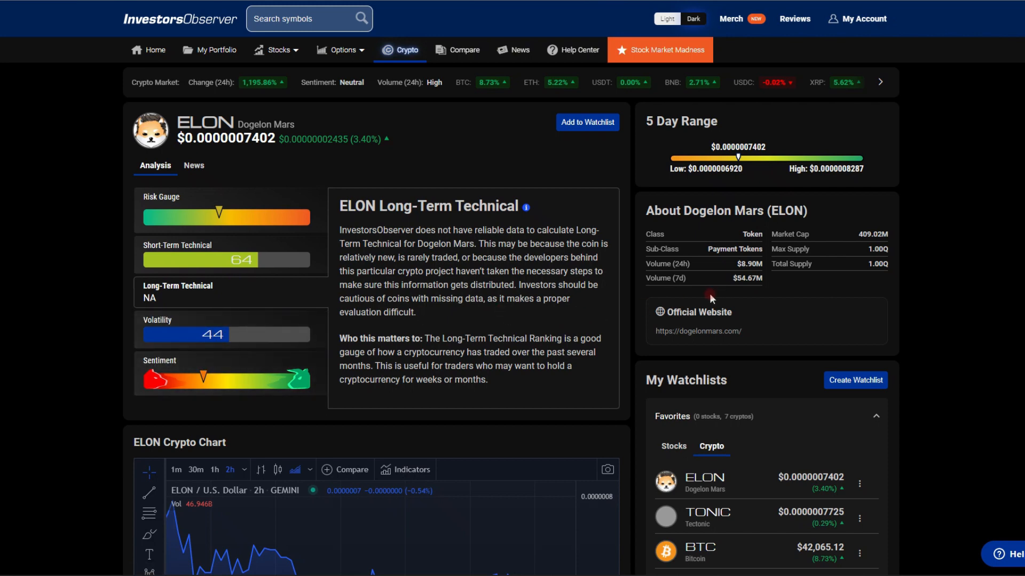
mouse_move(755, 298)
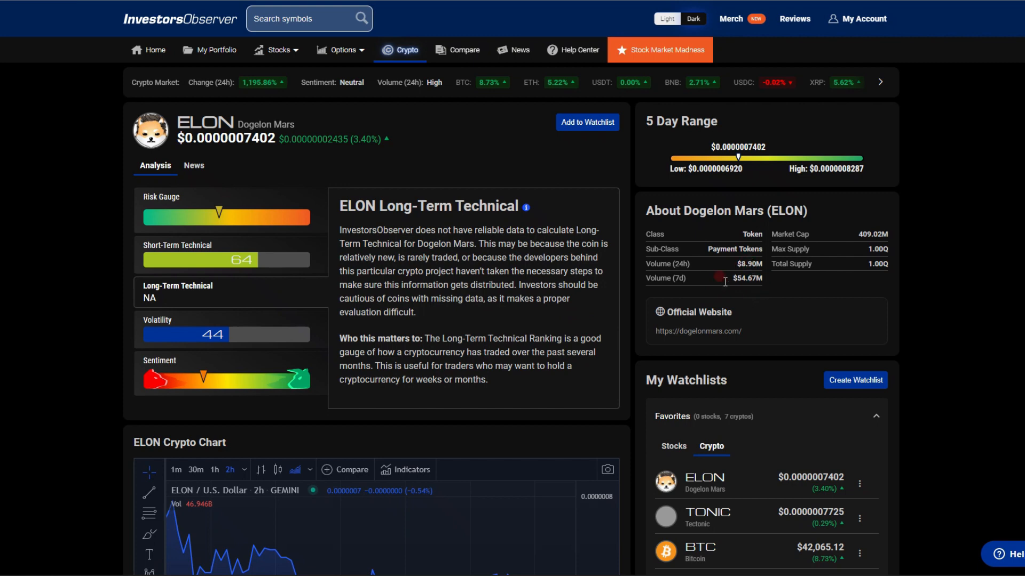
scroll(down, 3)
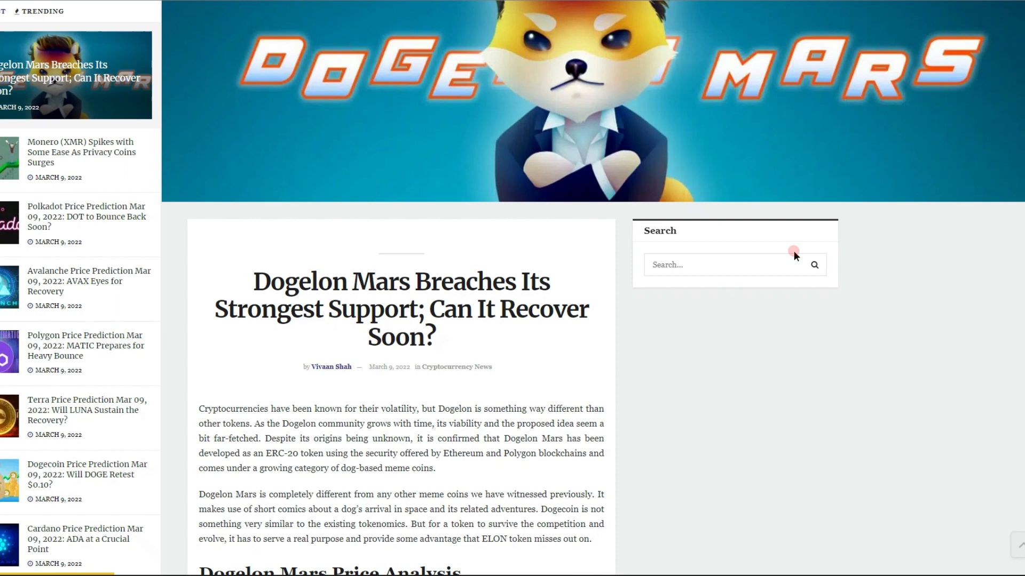
scroll(down, 3)
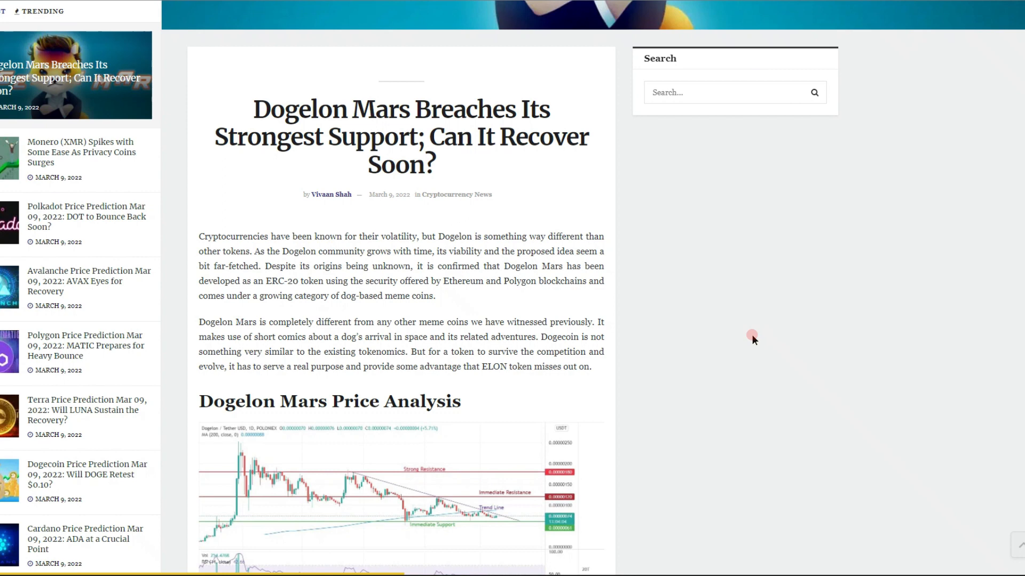
scroll(down, 3)
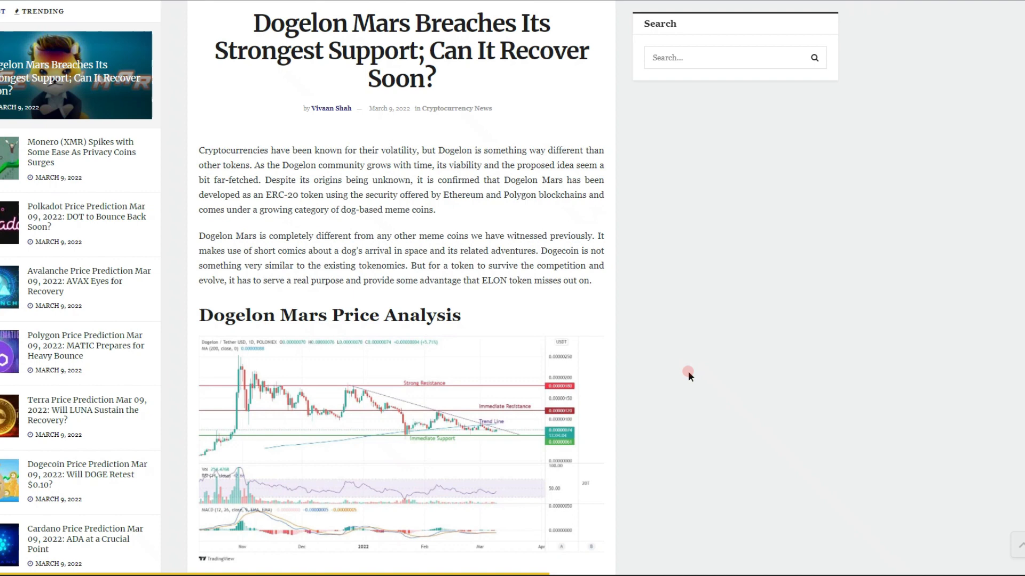
scroll(down, 3)
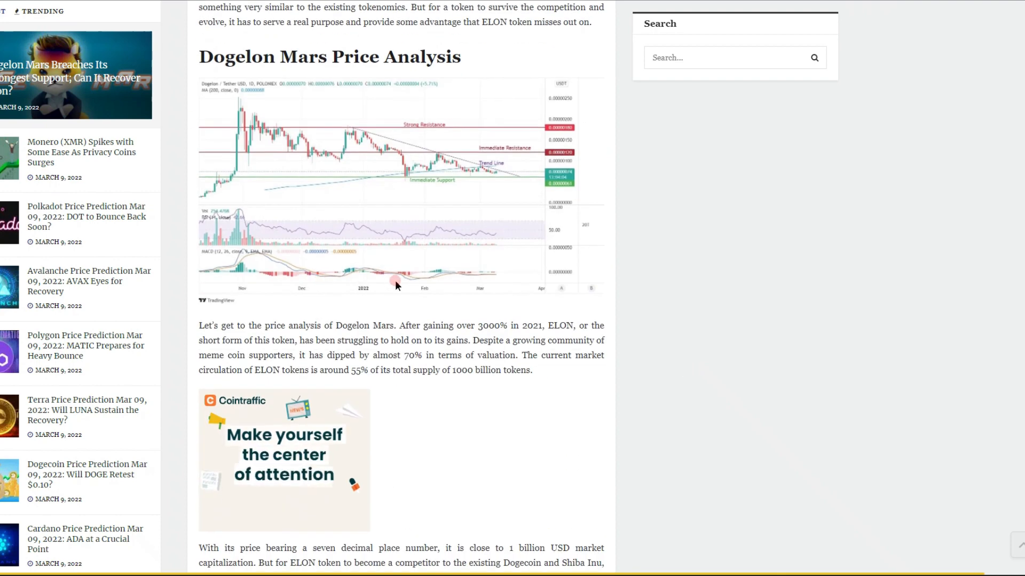
mouse_move(398, 163)
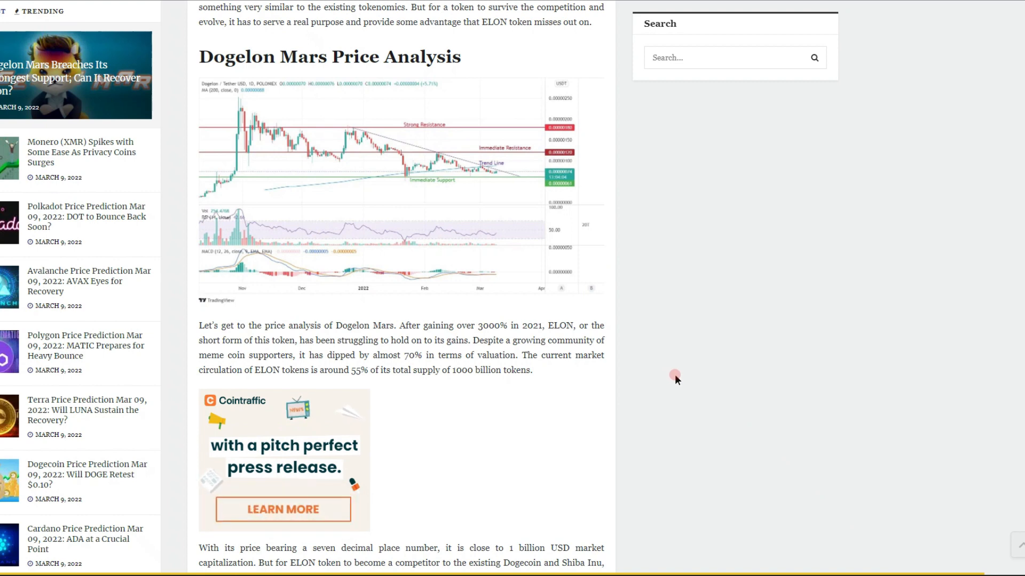
scroll(down, 3)
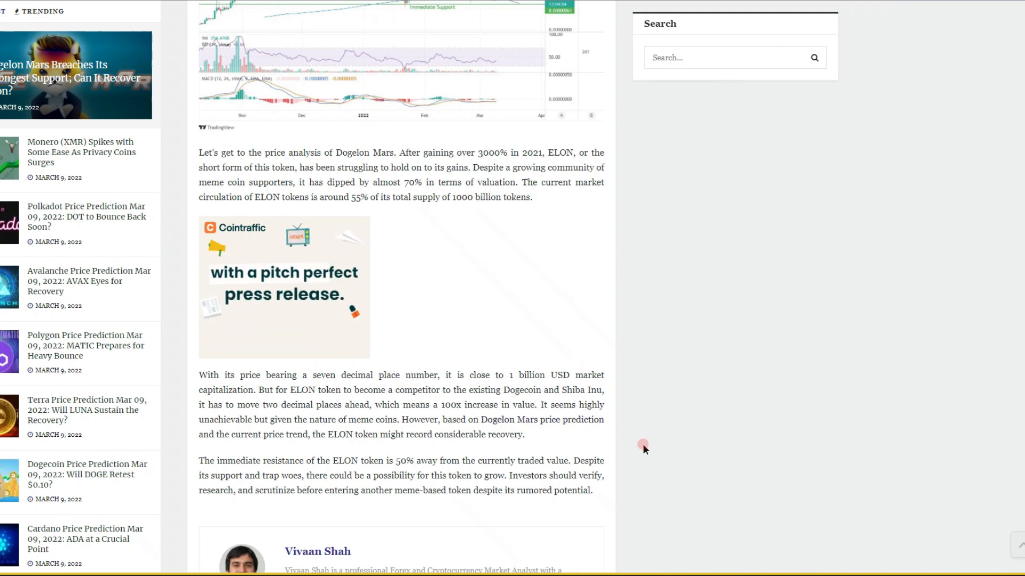
scroll(down, 3)
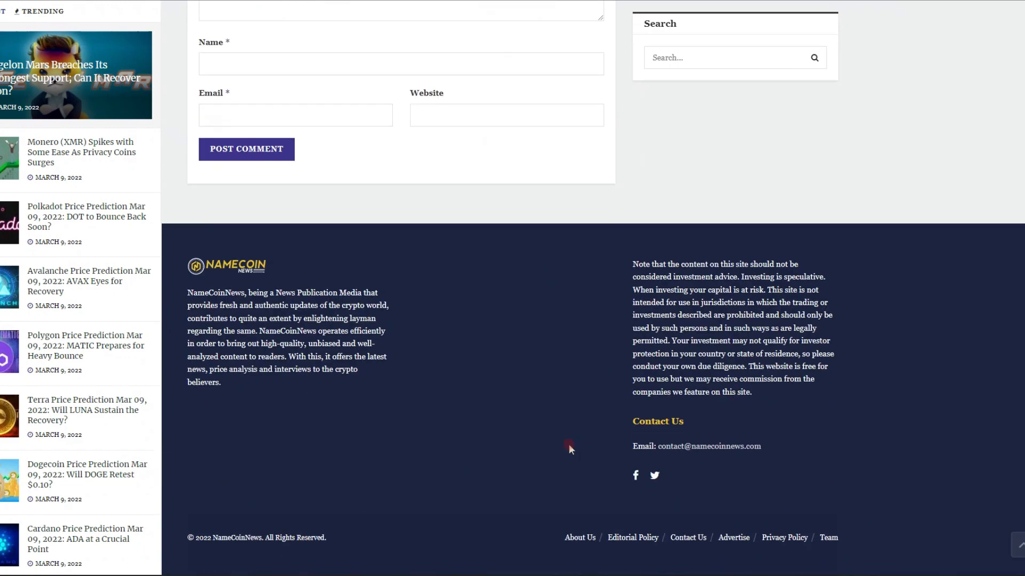
scroll(up, 3)
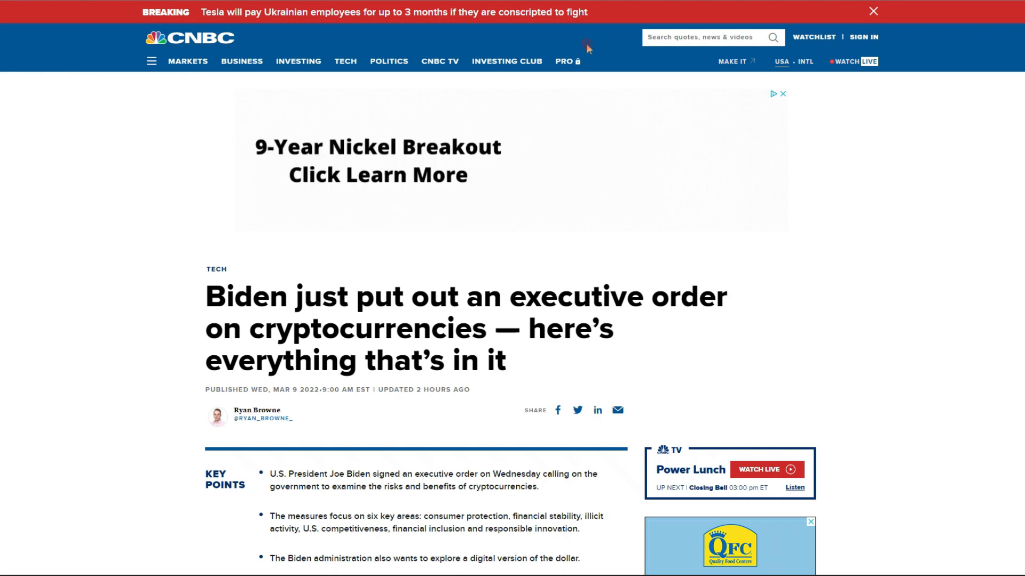
- Scroll past the key points and Matt Hougan video to the article's opening paragraphs
scroll(down, 3)
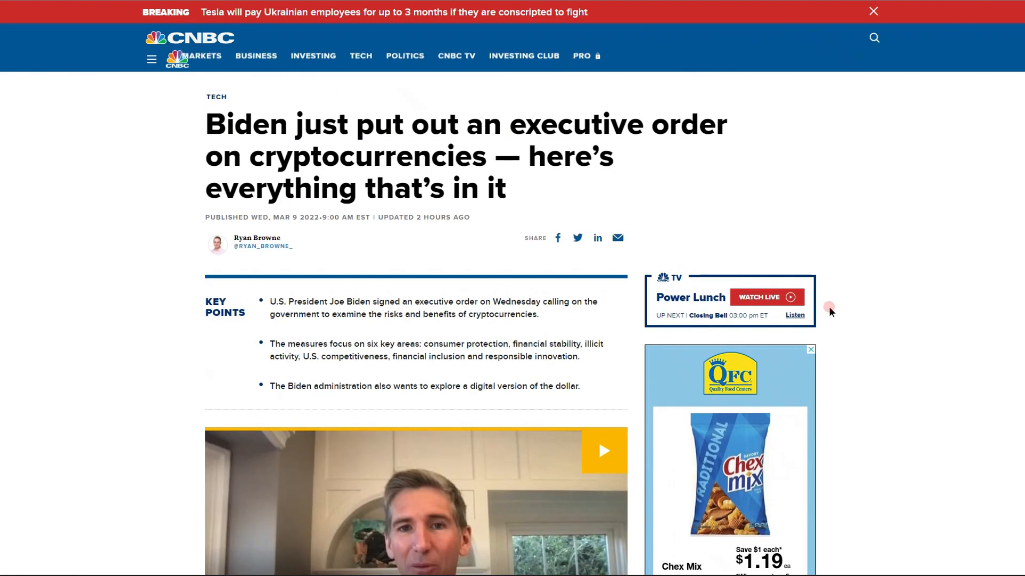
scroll(down, 3)
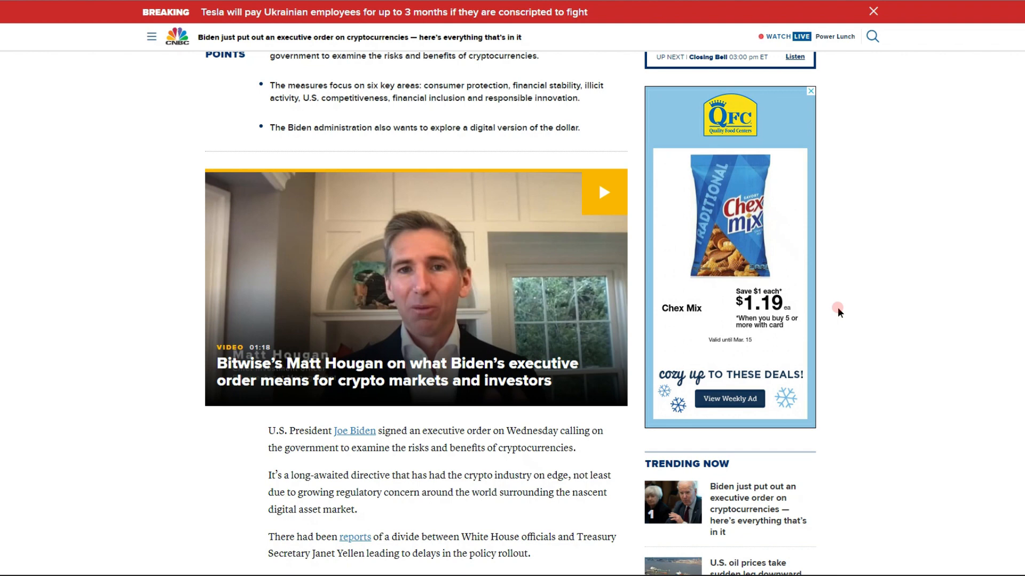
scroll(down, 3)
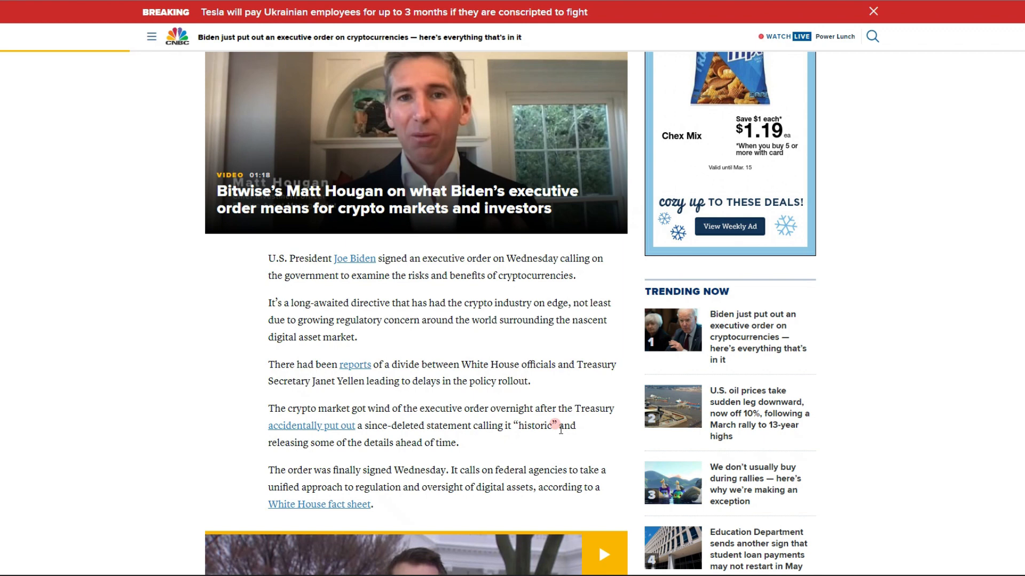
mouse_move(375, 436)
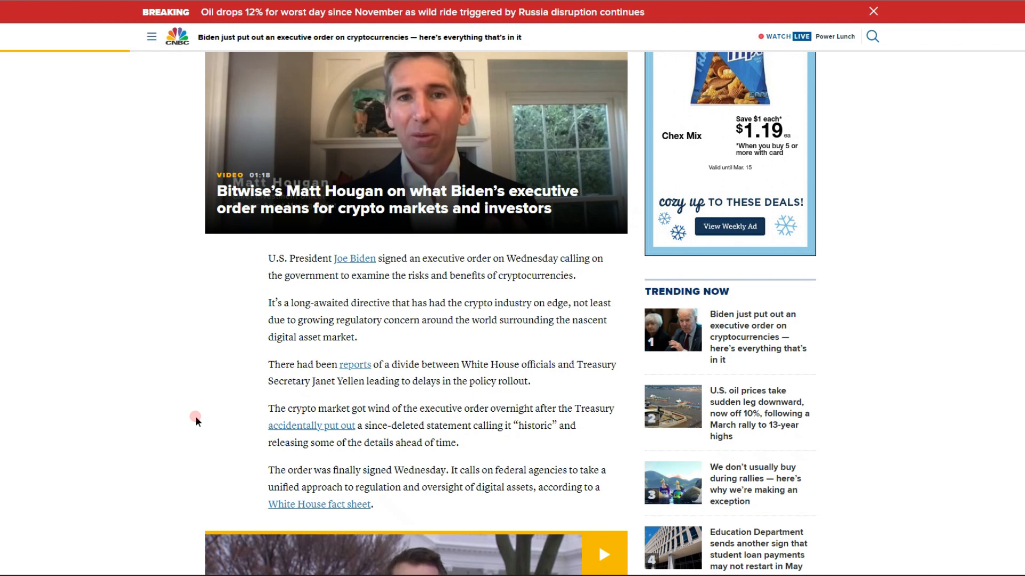
mouse_move(184, 427)
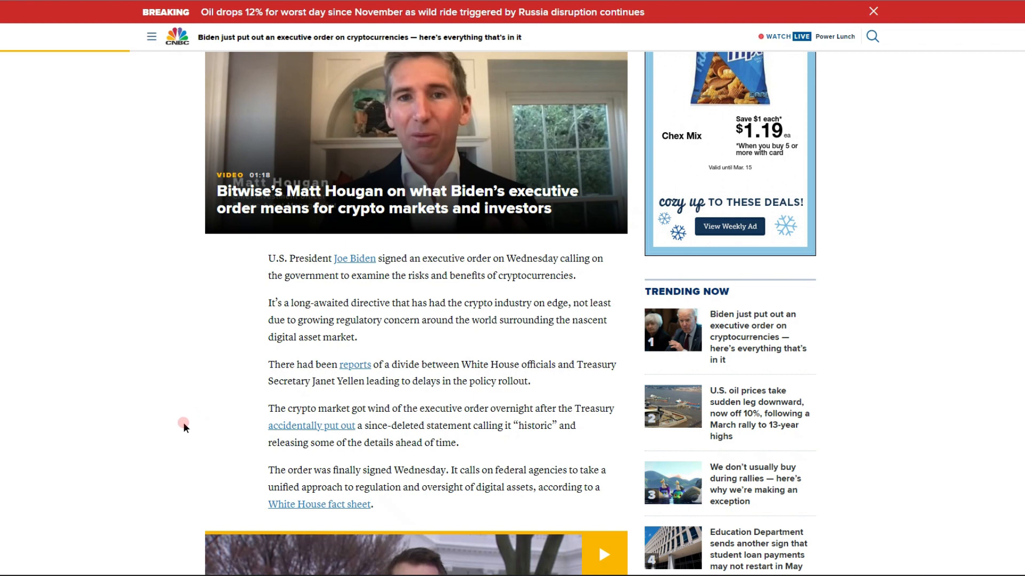
scroll(down, 3)
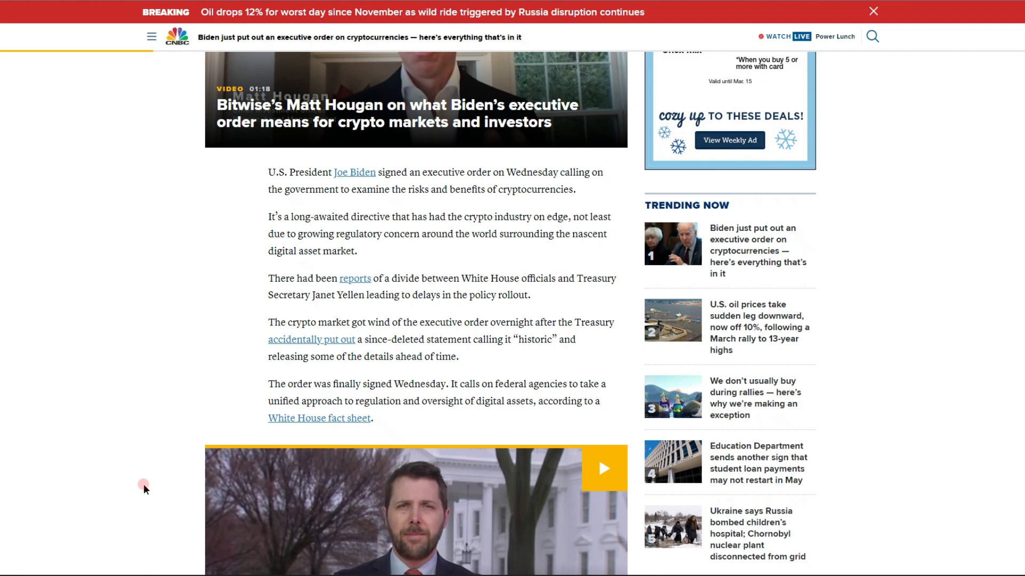
- Read down through the consumer protection, stablecoin, illicit activity and competitiveness sections to the Coinbase, Kraken and Gemini paragraph
scroll(down, 3)
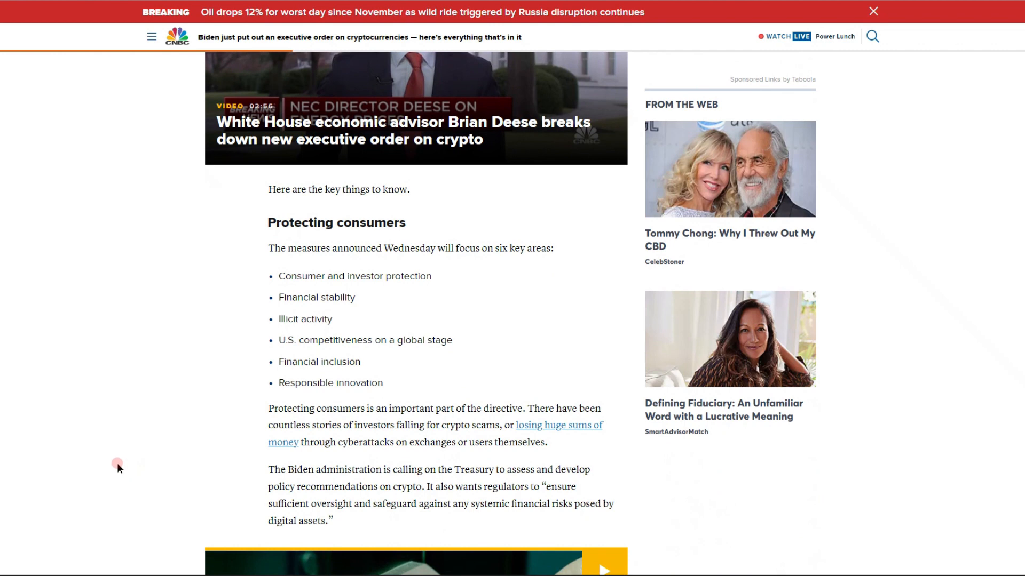
mouse_move(477, 261)
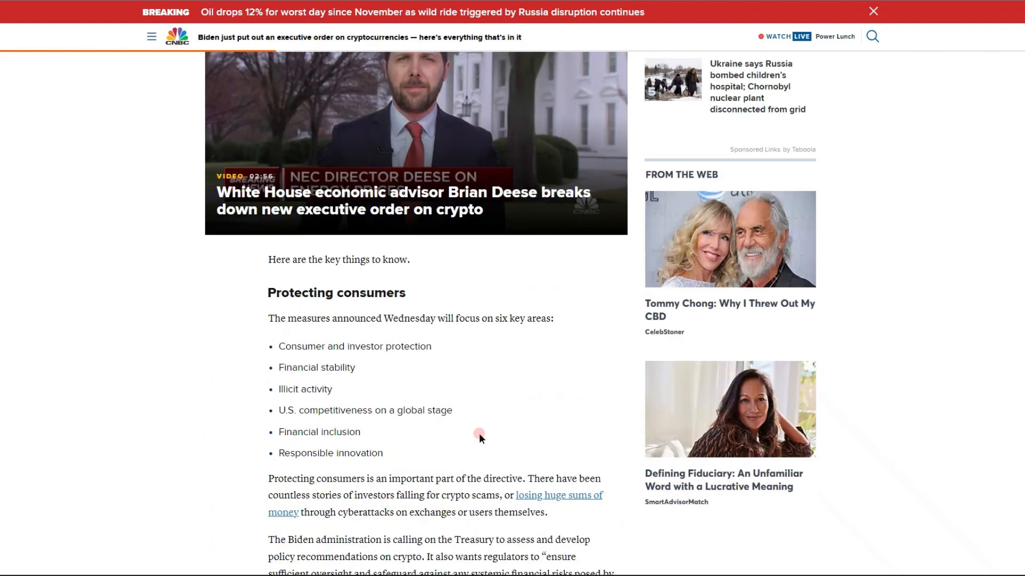
scroll(down, 3)
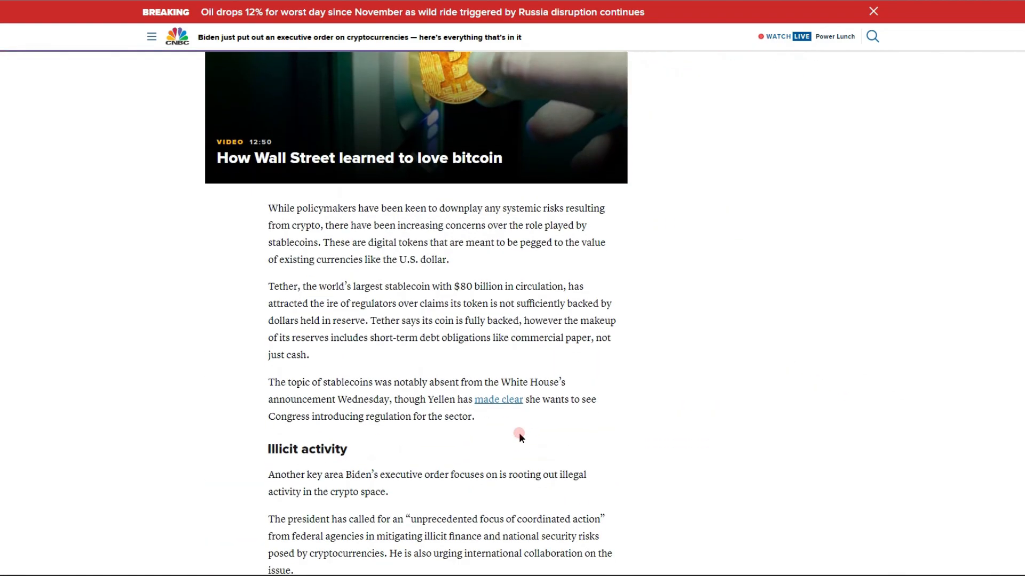
scroll(down, 3)
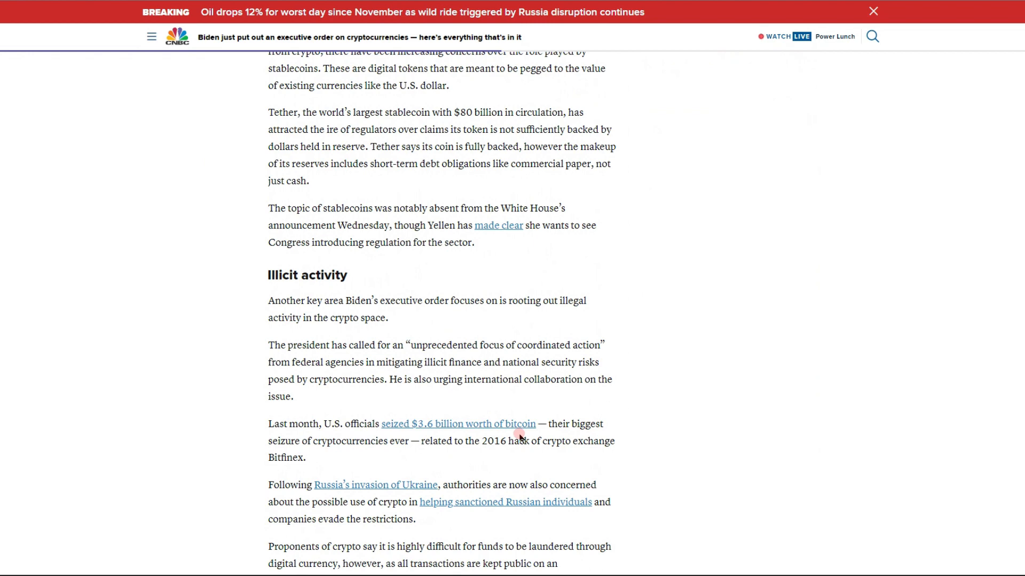
scroll(down, 3)
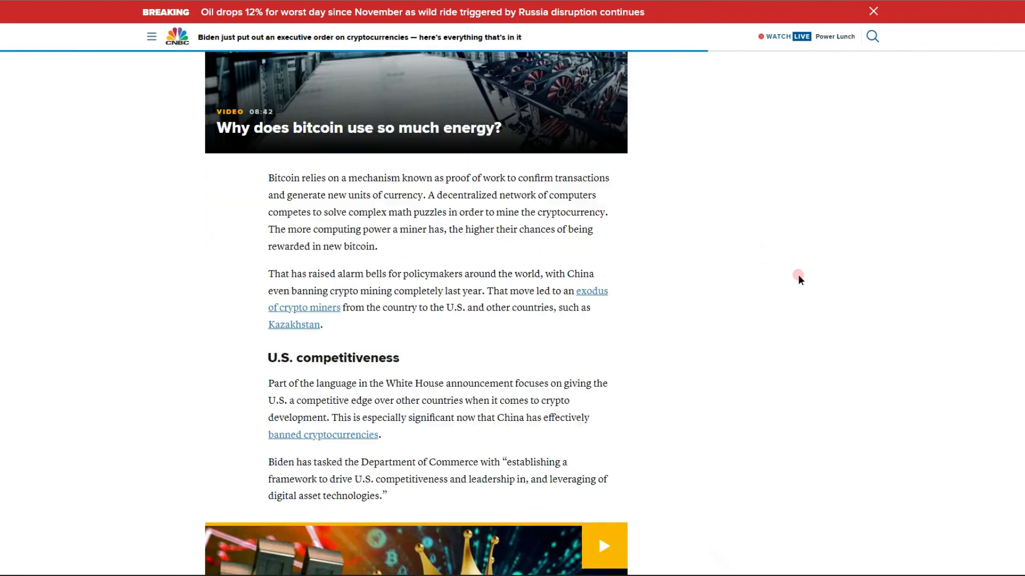
scroll(down, 3)
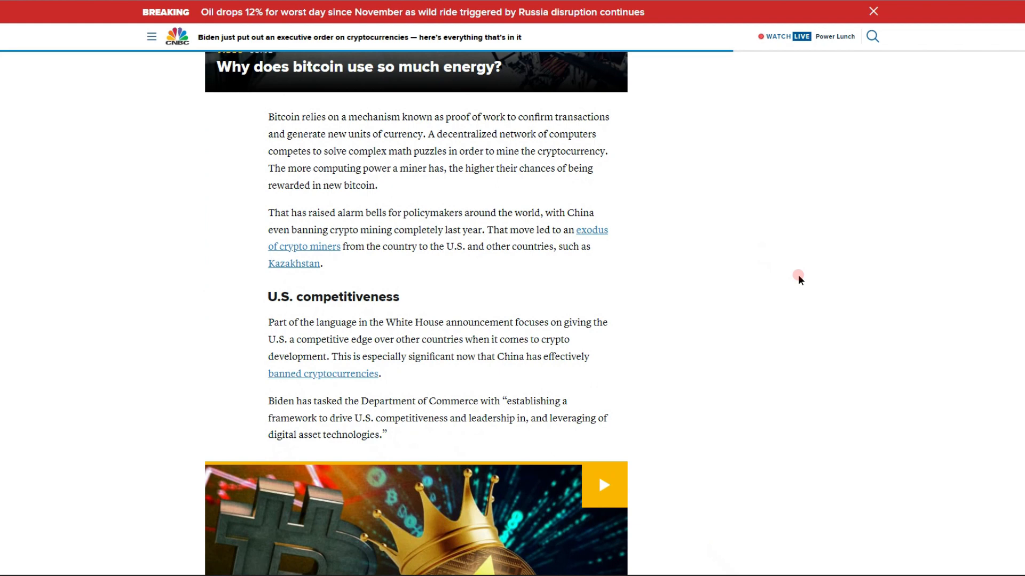
scroll(down, 3)
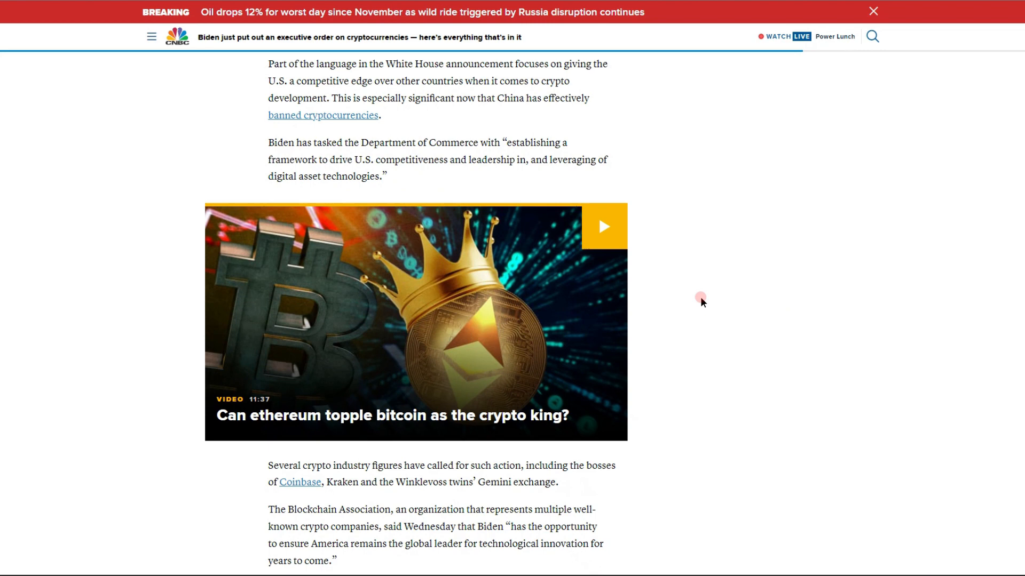
mouse_move(688, 297)
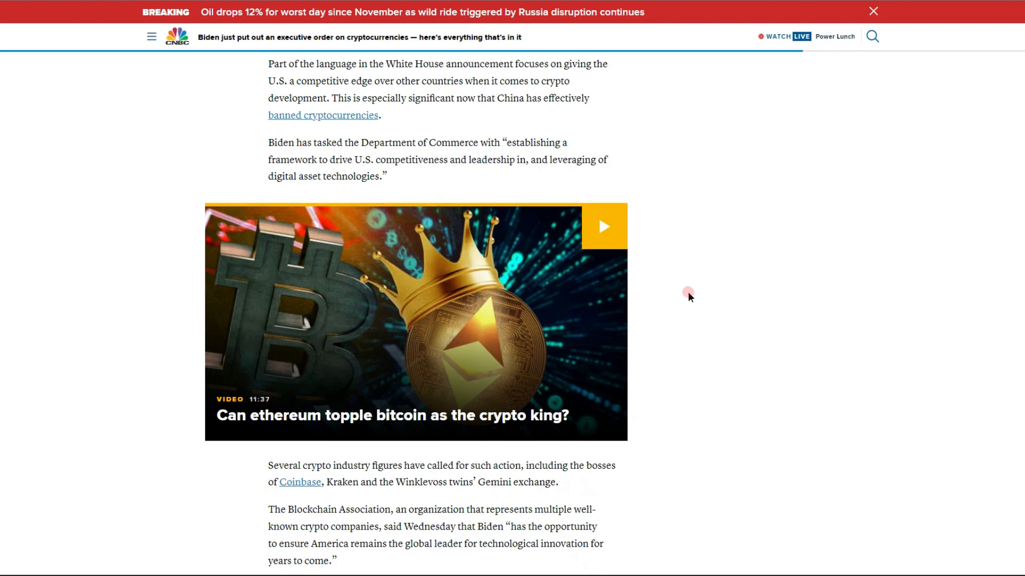
mouse_move(735, 385)
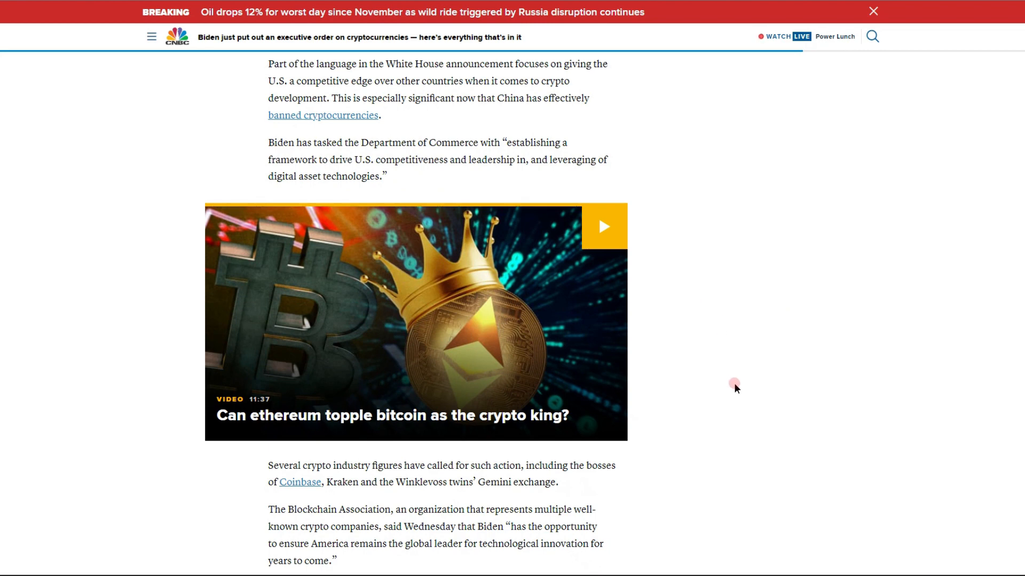
- Read the digital dollar and 'watershed moment' sections down to the closing embedded tweet
scroll(down, 3)
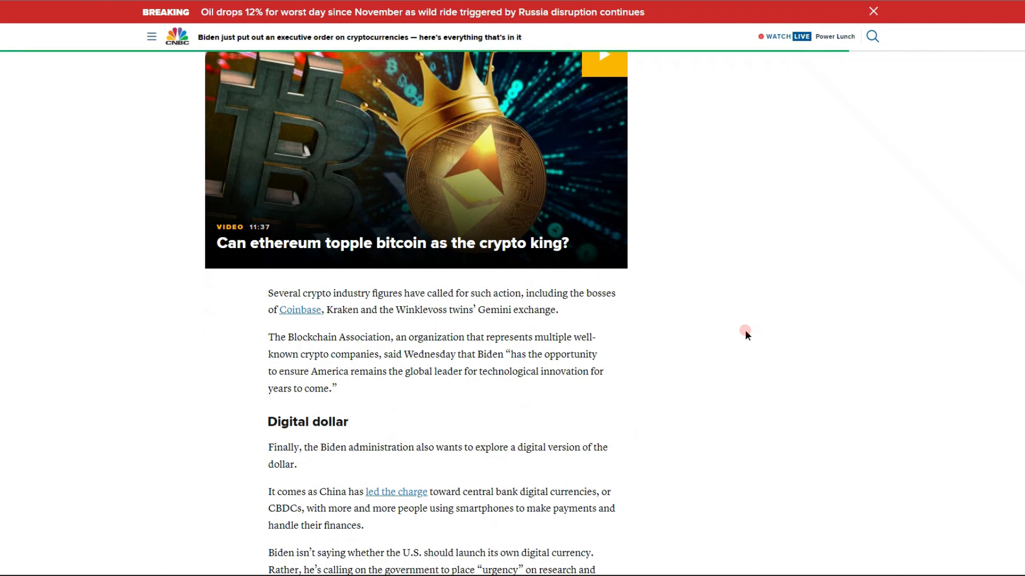
scroll(down, 3)
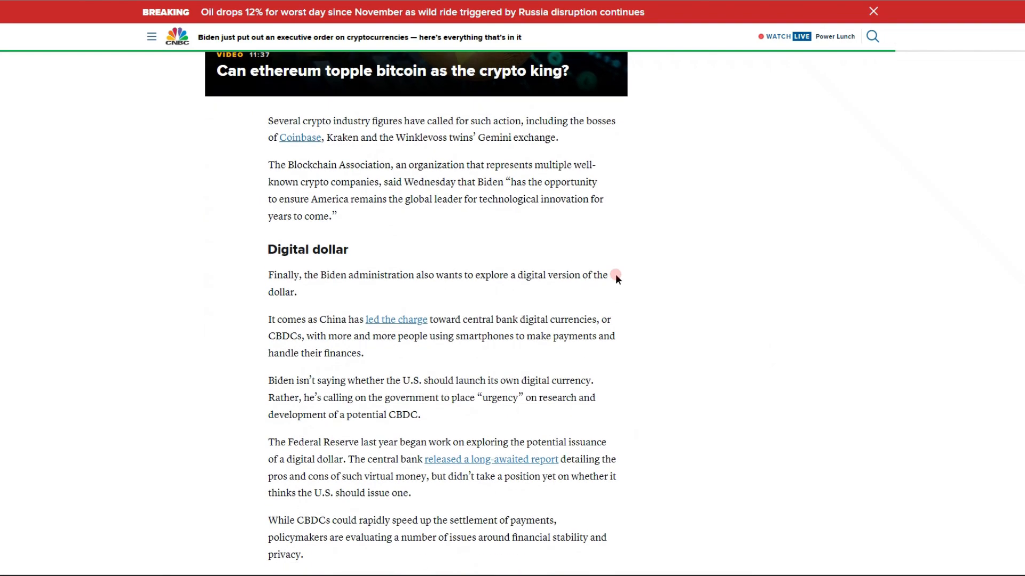
scroll(down, 3)
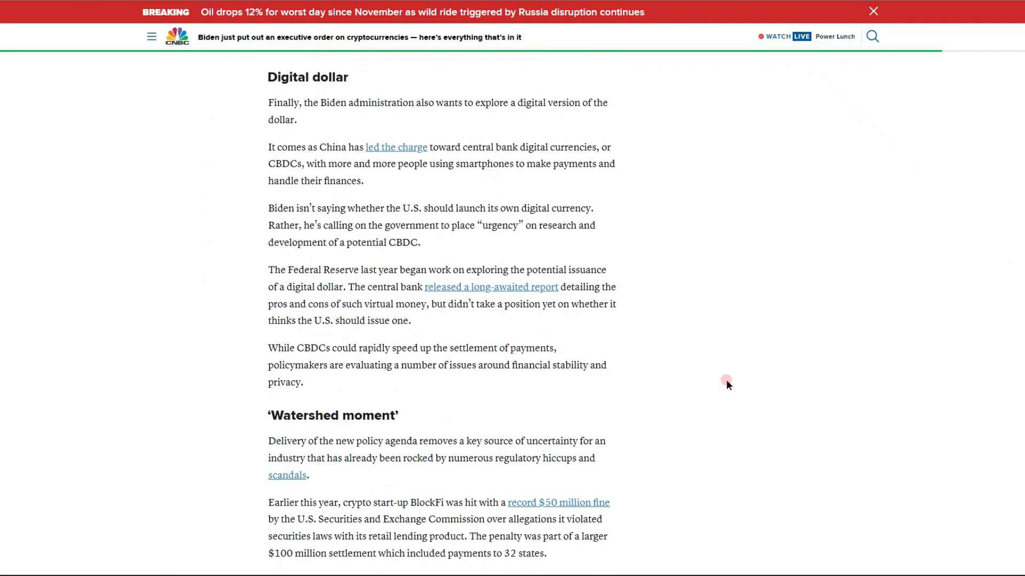
mouse_move(728, 375)
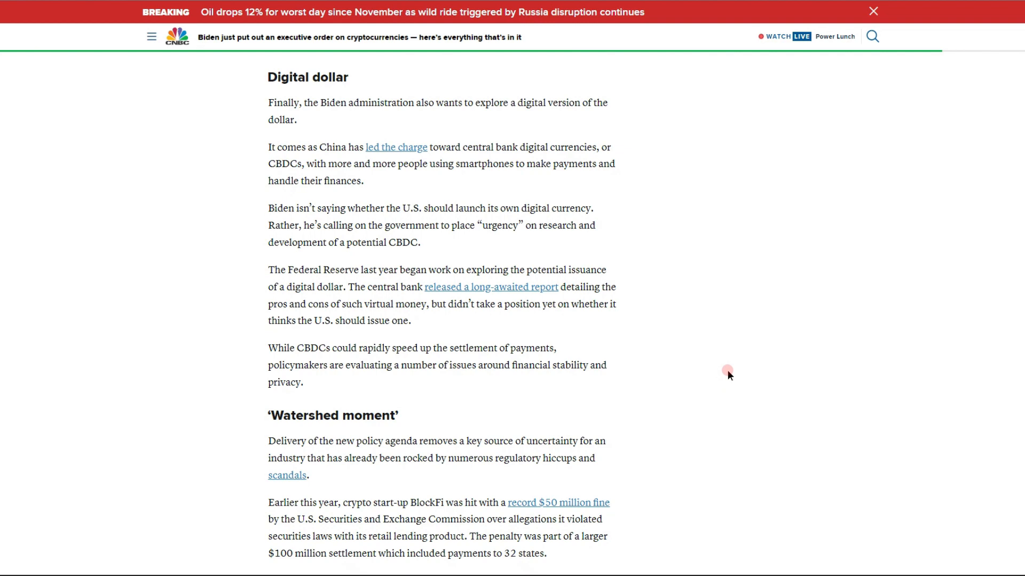
mouse_move(717, 380)
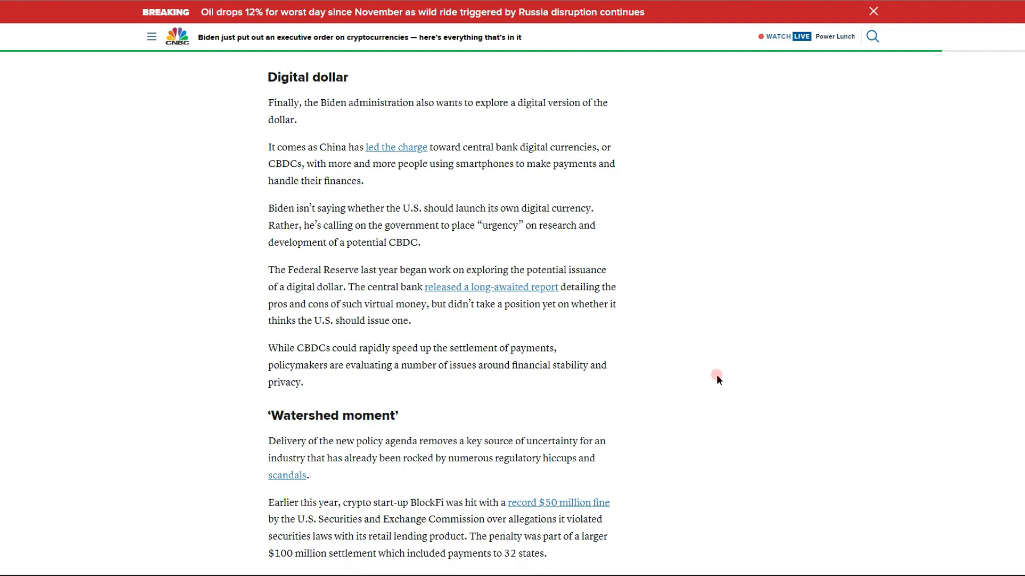
scroll(down, 3)
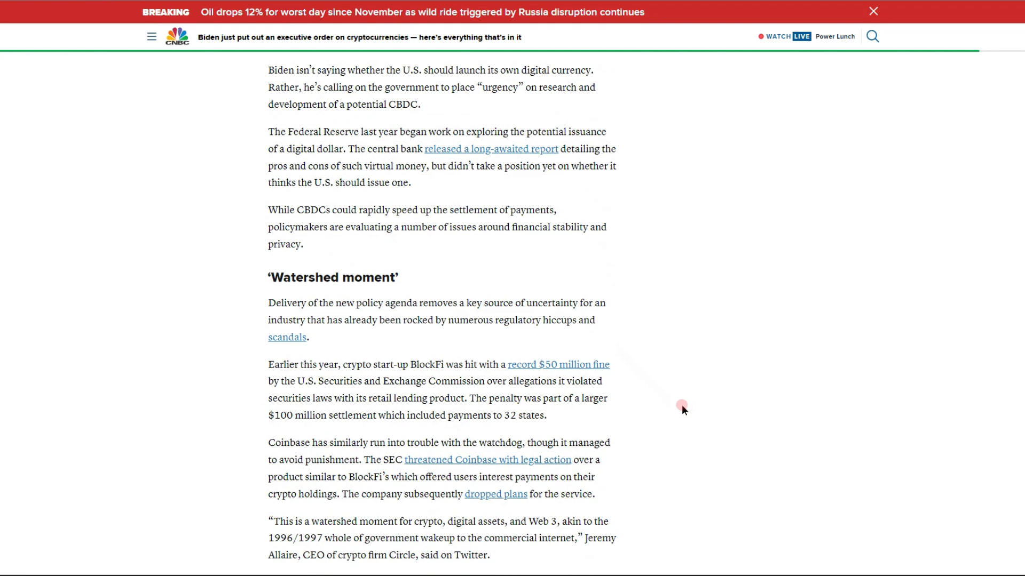
scroll(down, 3)
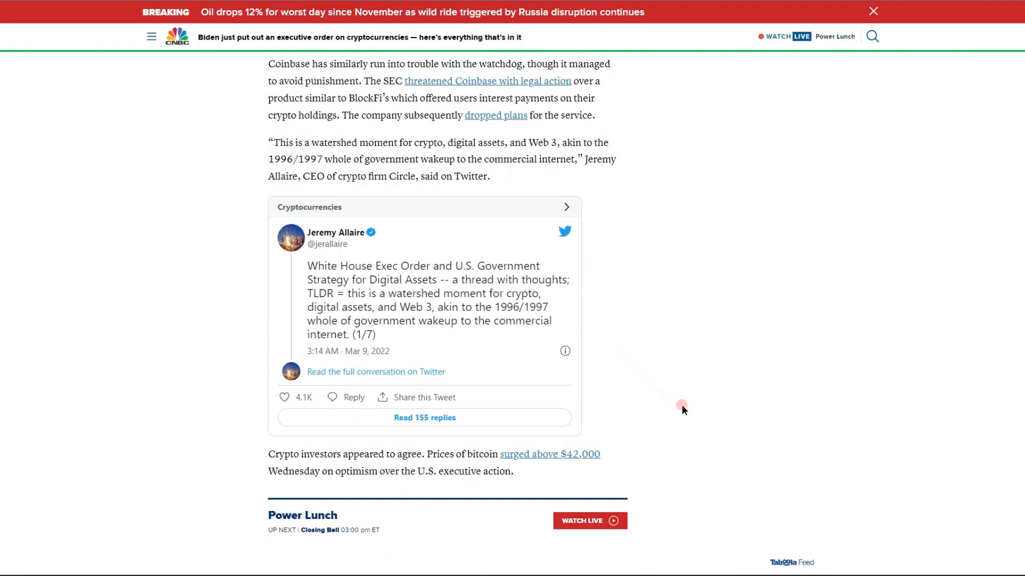
mouse_move(687, 418)
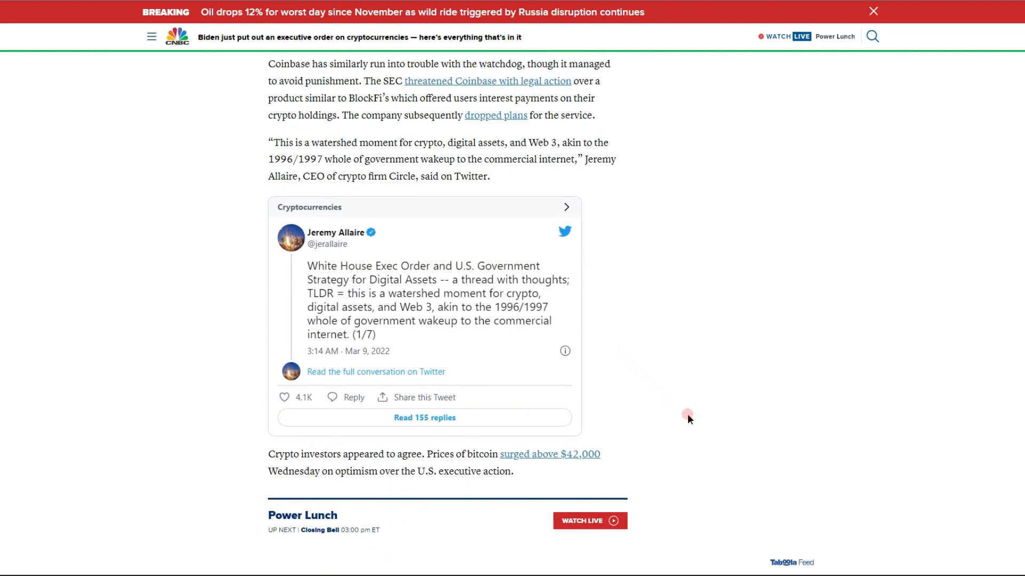
scroll(down, 3)
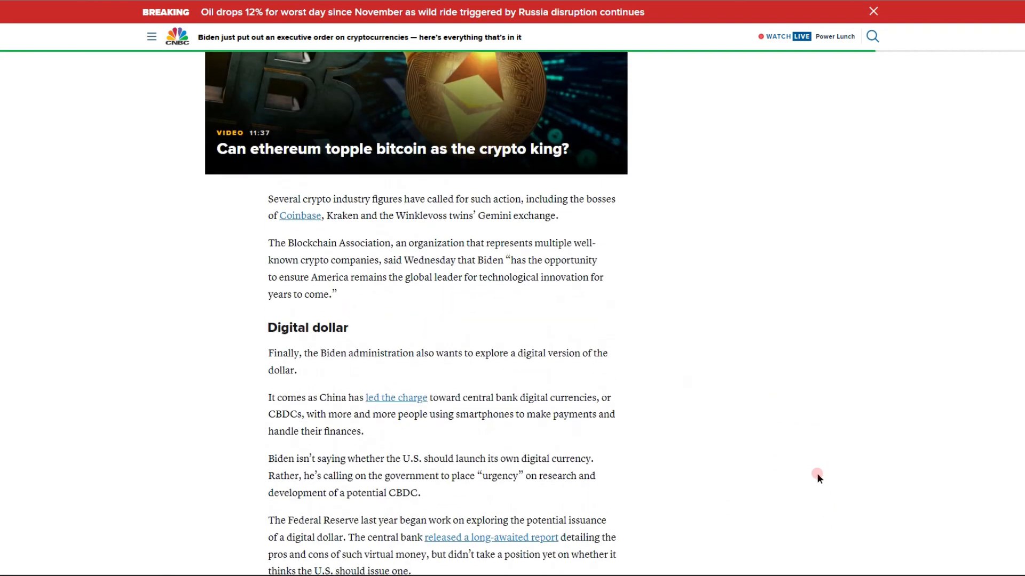
scroll(down, 3)
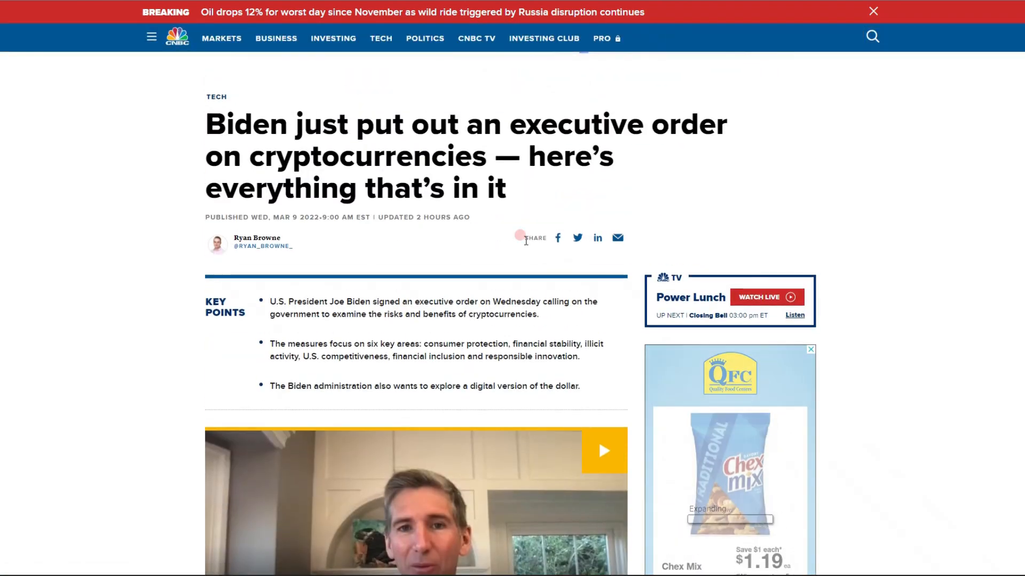
mouse_move(118, 28)
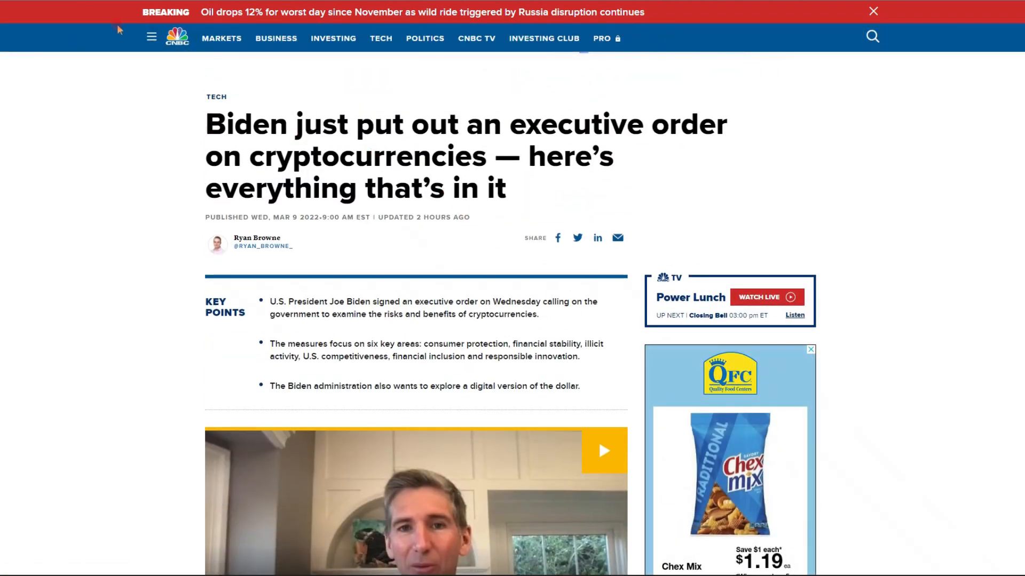